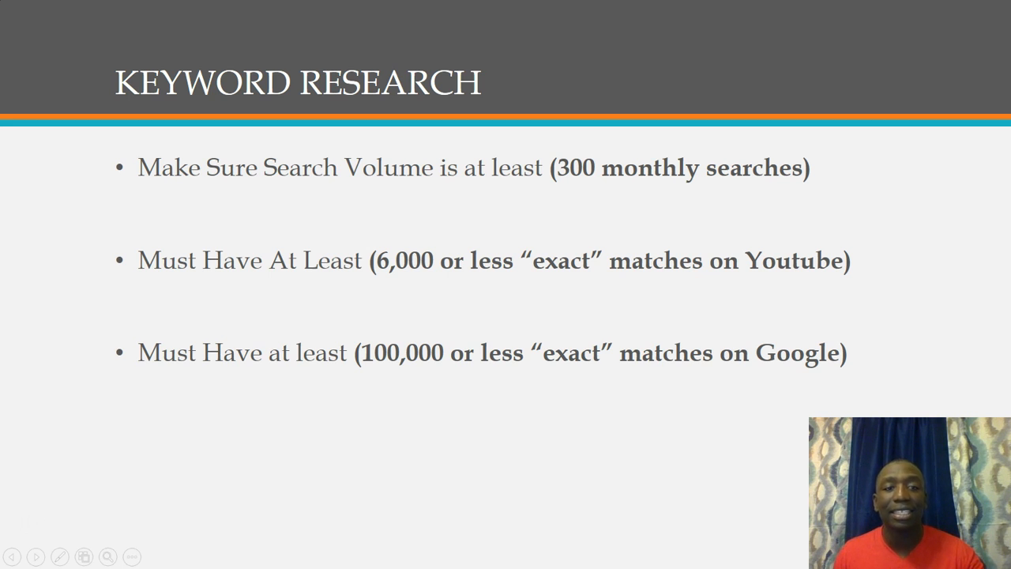
Step: Exit the Keyword Research slide show and bring up Chrome from the taskbar
{"action": "key", "text": "Escape"}
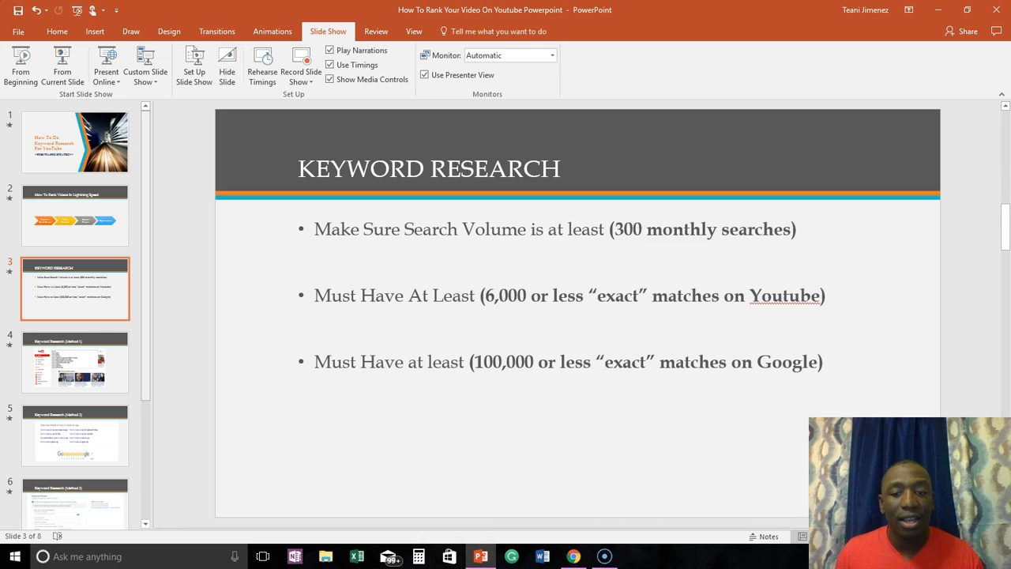
{"action": "left_click", "coordinate": [573, 556]}
{"action": "type", "text": "https://www.youtube.com"}
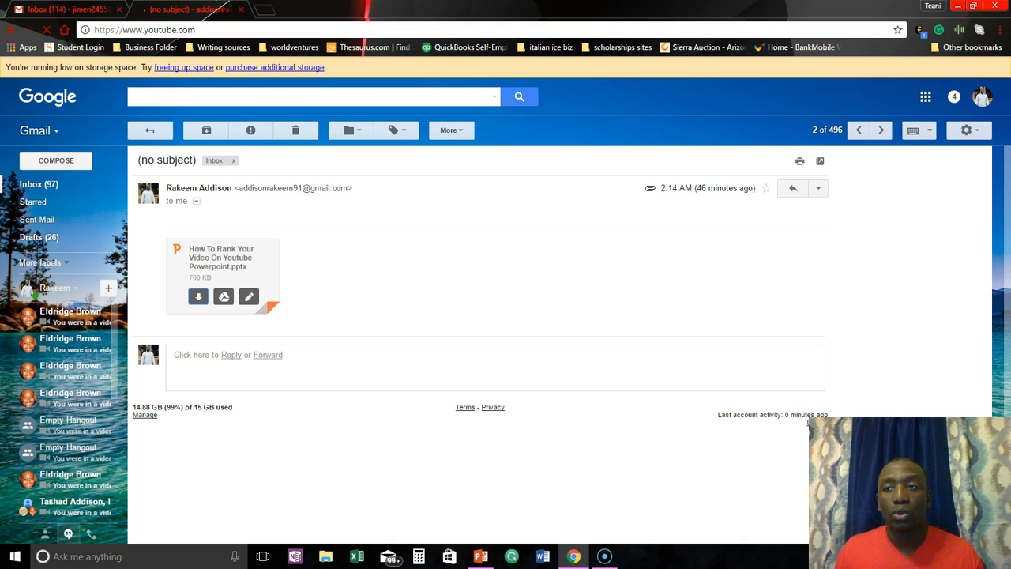
Step: Search YouTube for 'how to tie a bow tie', about 7,300,000 results
{"action": "left_click", "coordinate": [166, 9]}
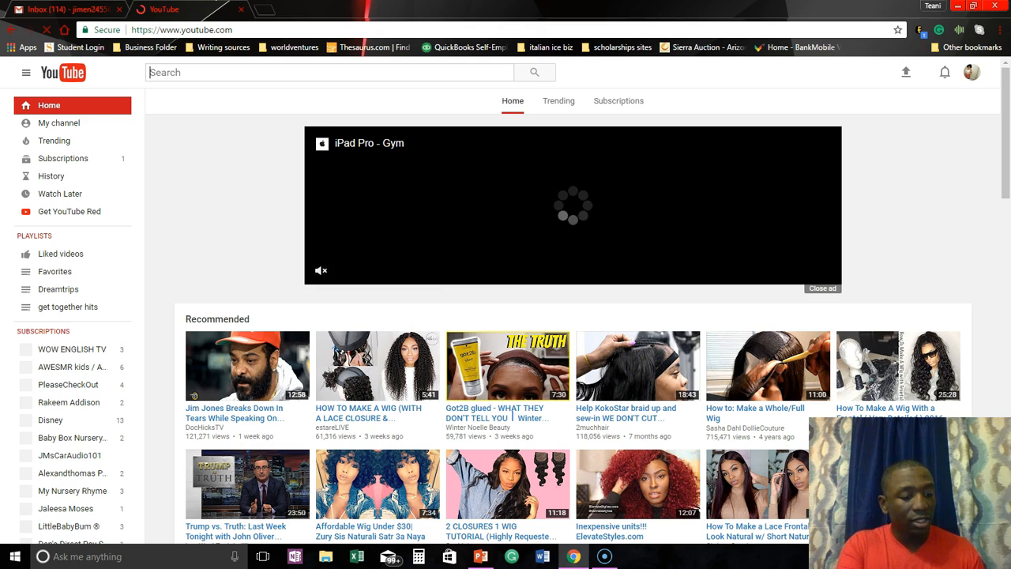
{"action": "type", "text": "how to make"}
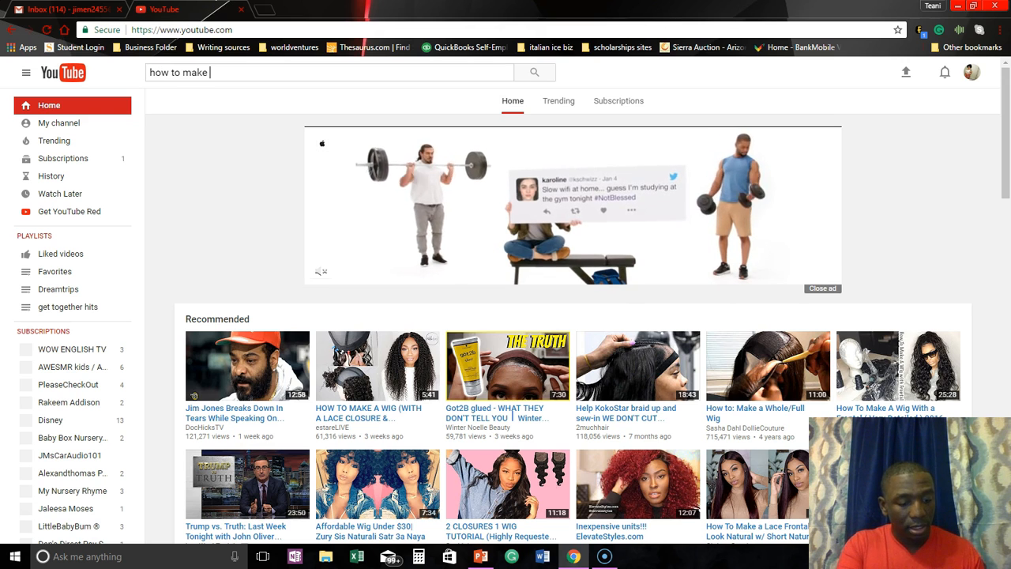
{"action": "type", "text": "a bow ti"}
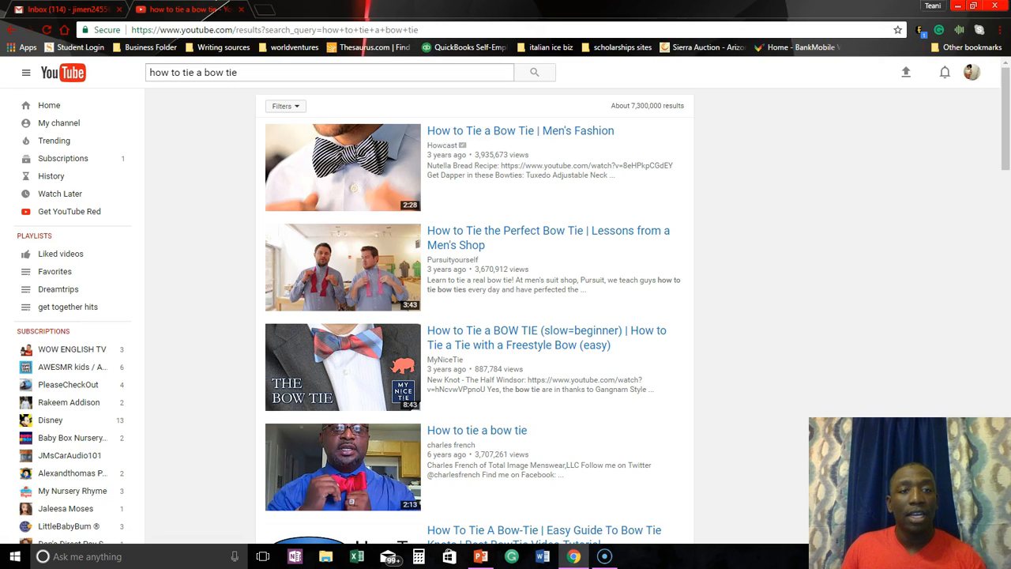
Step: Search YouTube for the quoted phrase "how to tie a bow tie" (~29 results), then open Google
{"action": "left_click", "coordinate": [330, 72]}
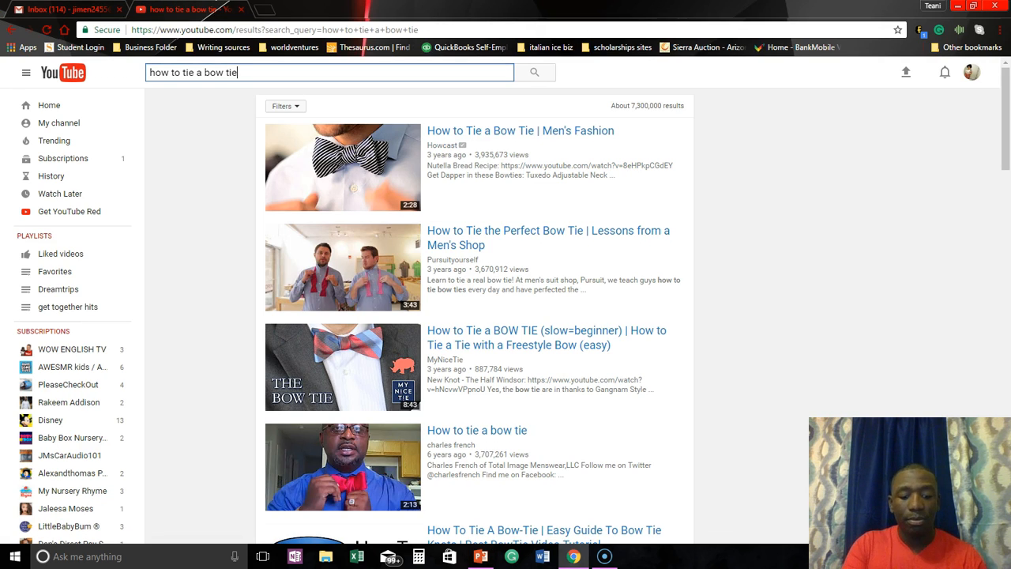
{"action": "left_click", "coordinate": [328, 71]}
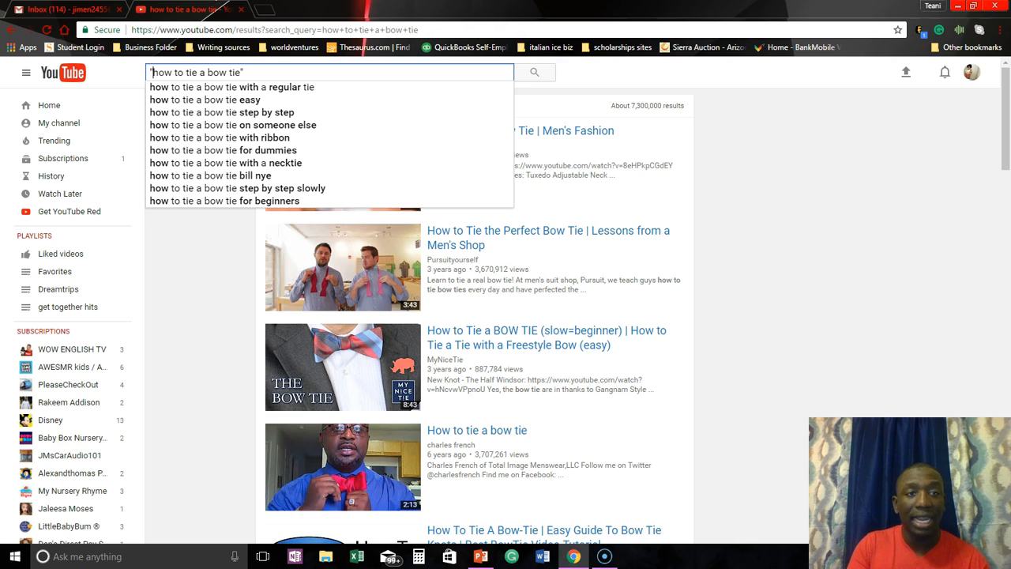
{"action": "left_click", "coordinate": [535, 72]}
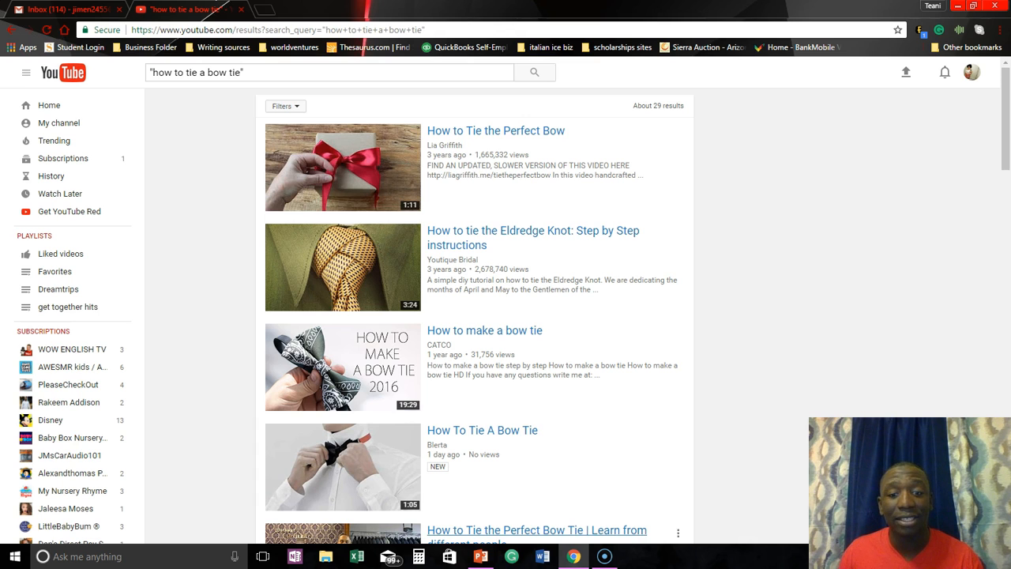
{"action": "left_click", "coordinate": [480, 556]}
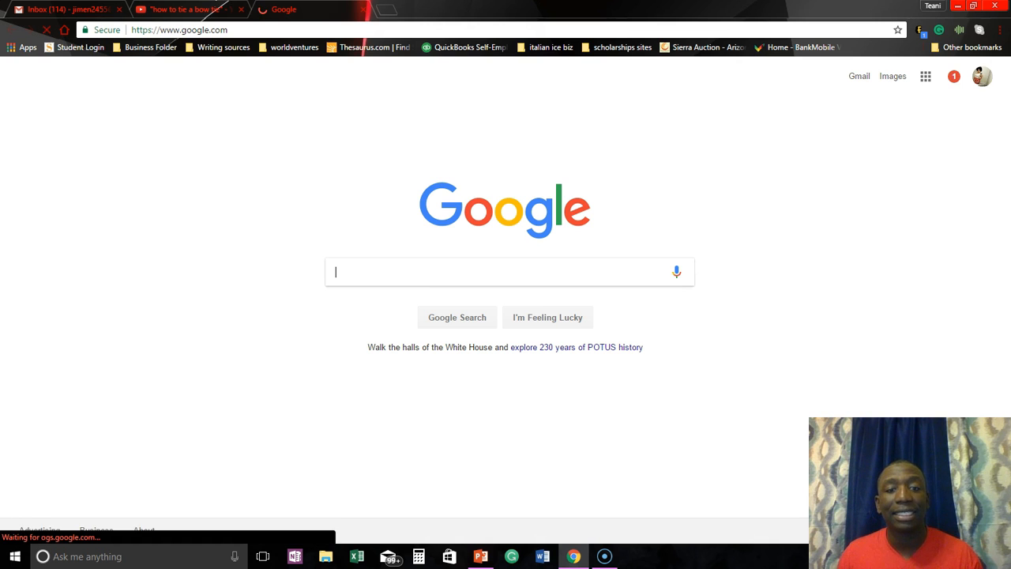
Step: Google the quoted "how to tie a bow tie" (~615,000 hits), then search 'adwords'
{"action": "type", "text": "\"how to tie a bow tie\""}
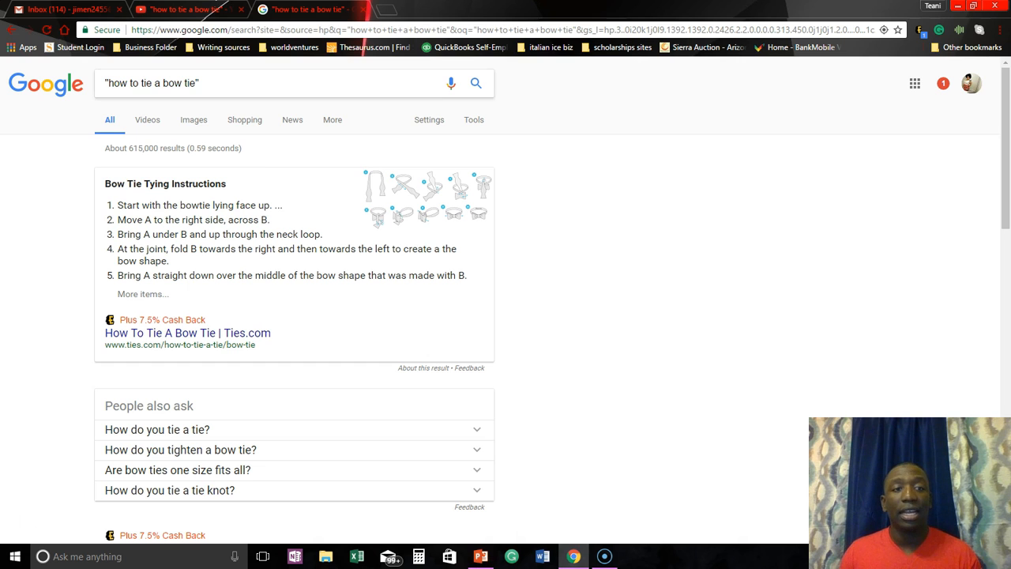
{"action": "type", "text": "adwords"}
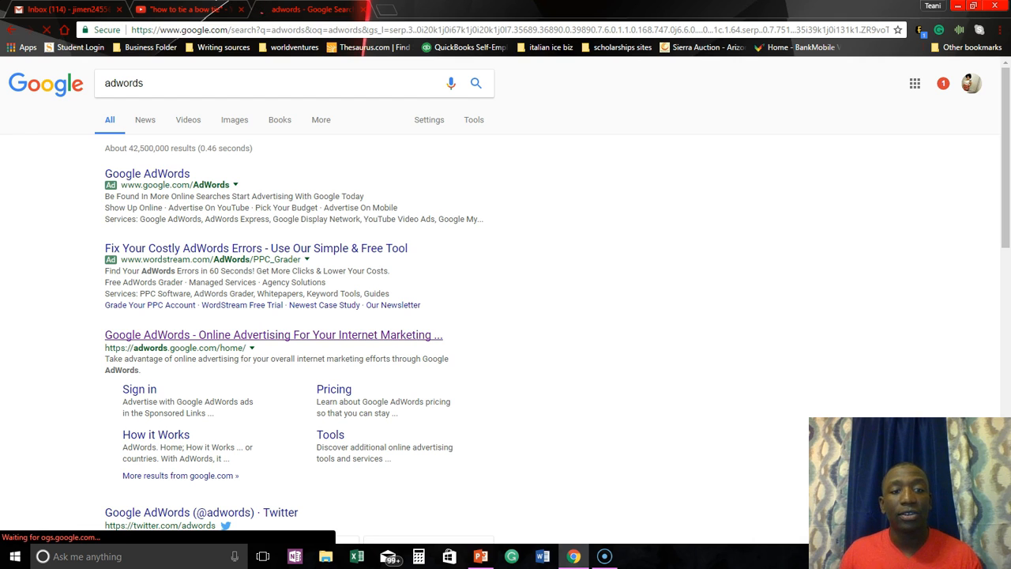
Step: Sign in to Google AdWords with the Treehouse account and load the All campaigns list
{"action": "left_click", "coordinate": [273, 334]}
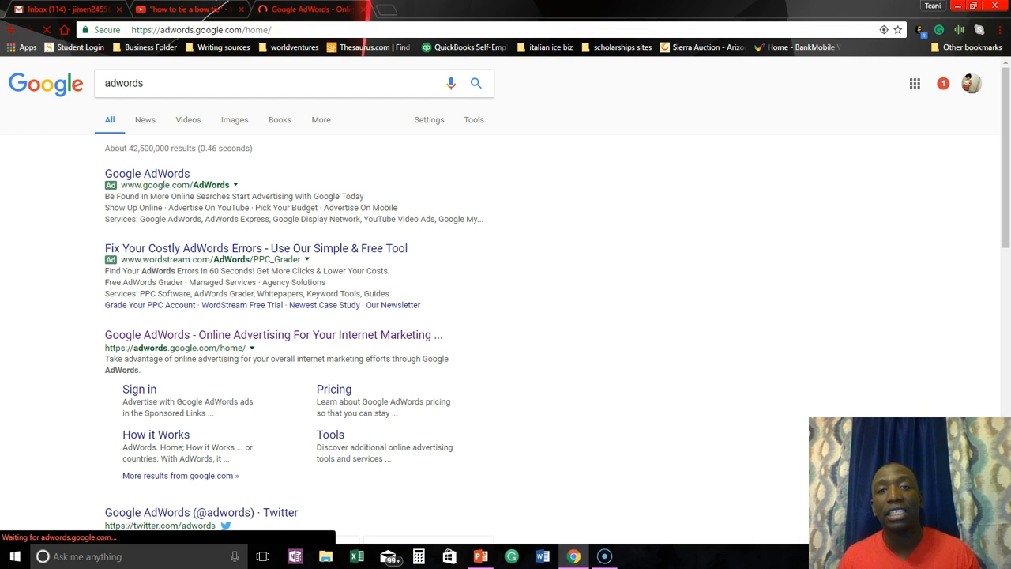
{"action": "left_click", "coordinate": [272, 334]}
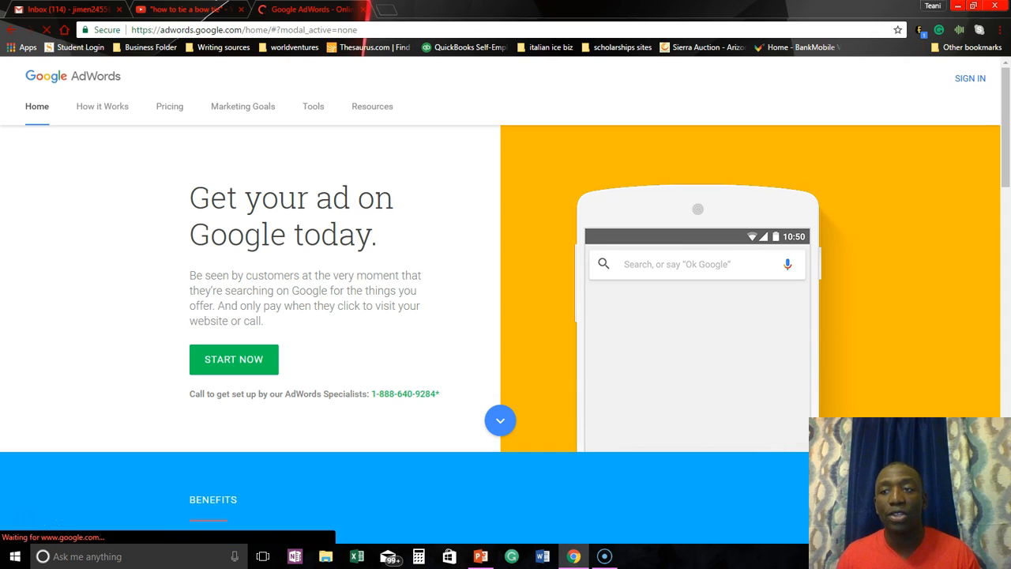
{"action": "type", "text": "Treehou"}
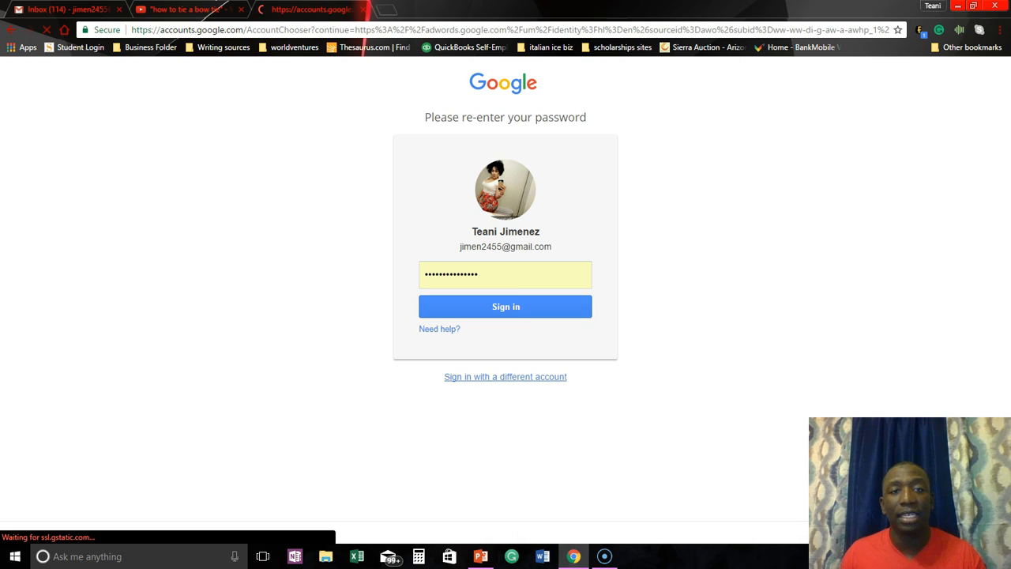
{"action": "left_click", "coordinate": [505, 376]}
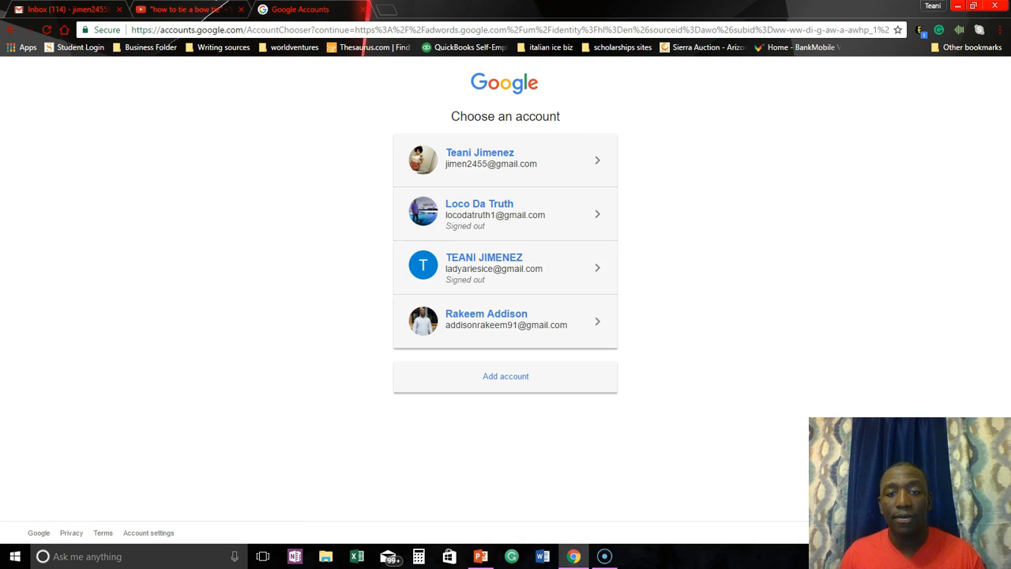
{"action": "left_click", "coordinate": [505, 319]}
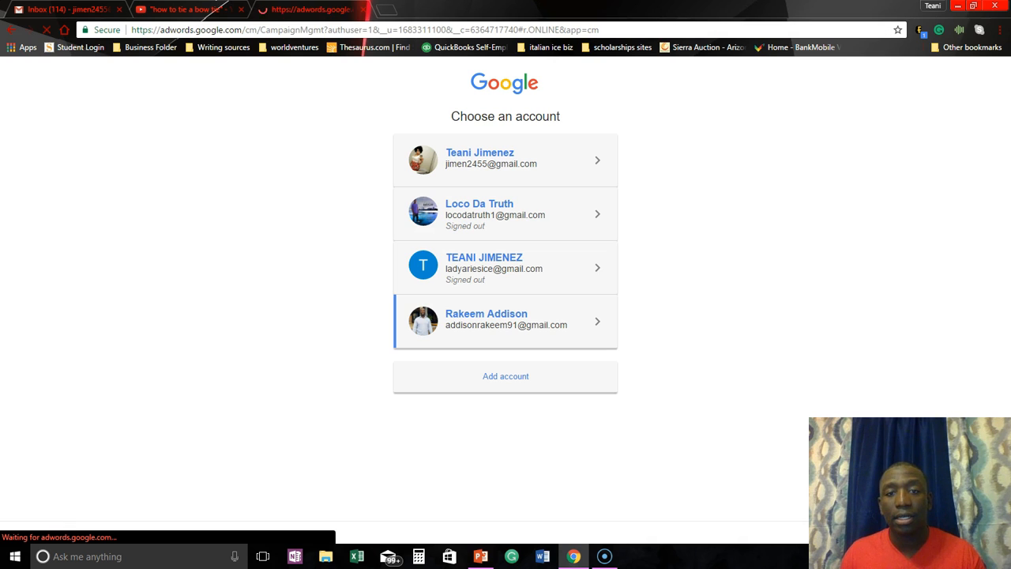
{"action": "left_click", "coordinate": [505, 321]}
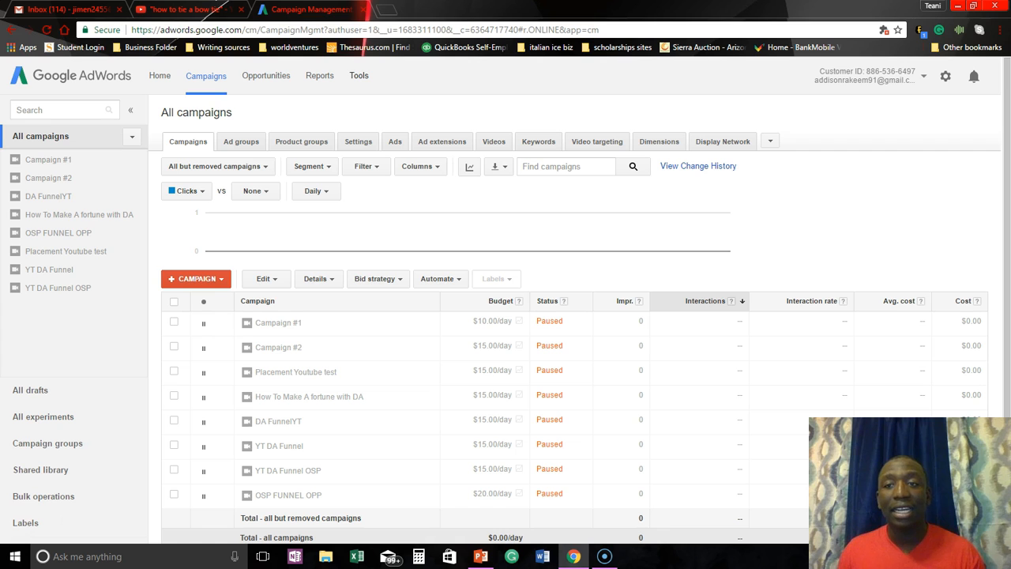
{"action": "left_click", "coordinate": [492, 321]}
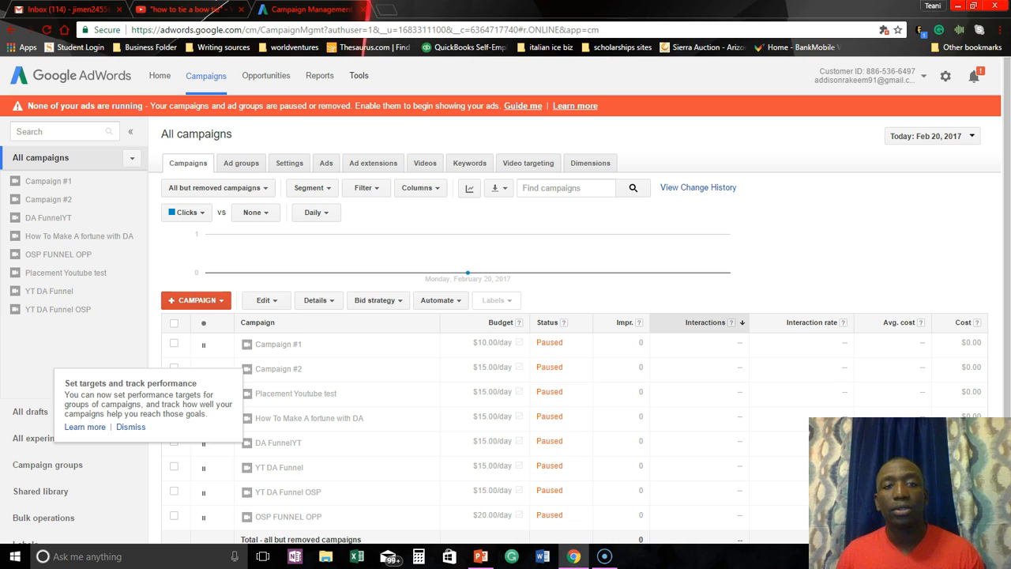
{"action": "left_click", "coordinate": [358, 75]}
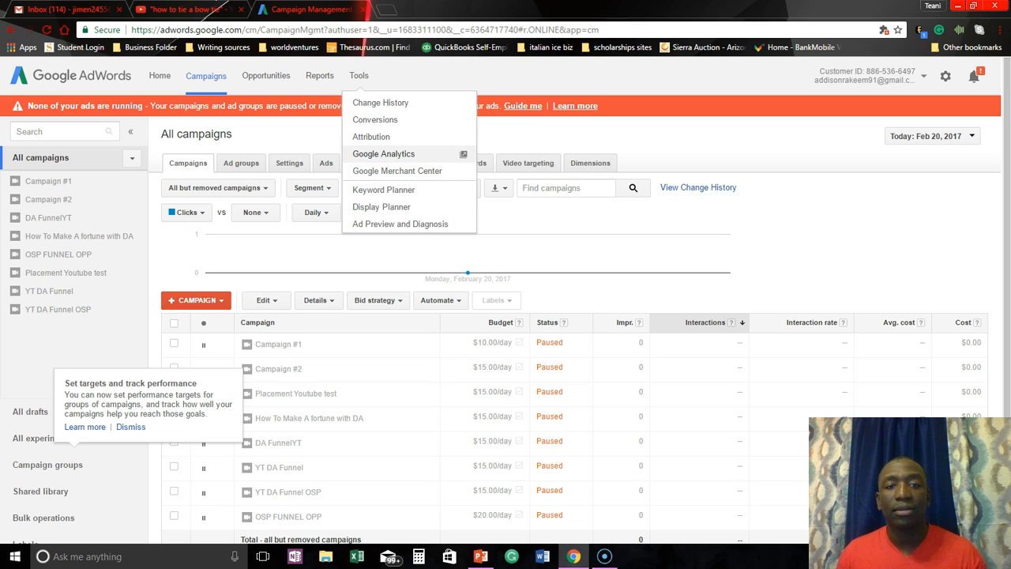
{"action": "mouse_move", "coordinate": [383, 189]}
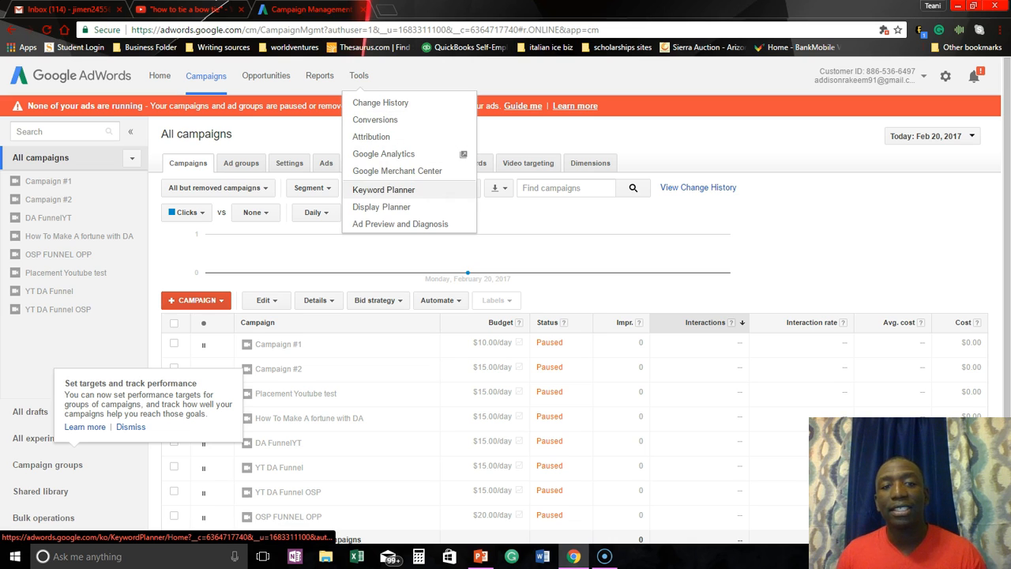
Step: Open Keyword Planner and expand 'Search for new keywords using a phrase, website or category'
{"action": "left_click", "coordinate": [384, 190]}
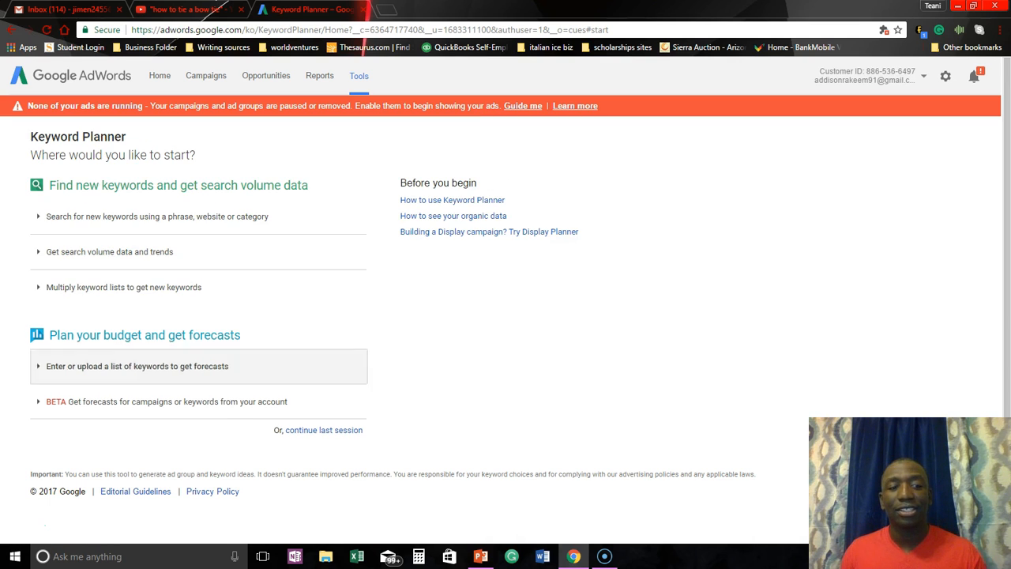
{"action": "mouse_move", "coordinate": [124, 287]}
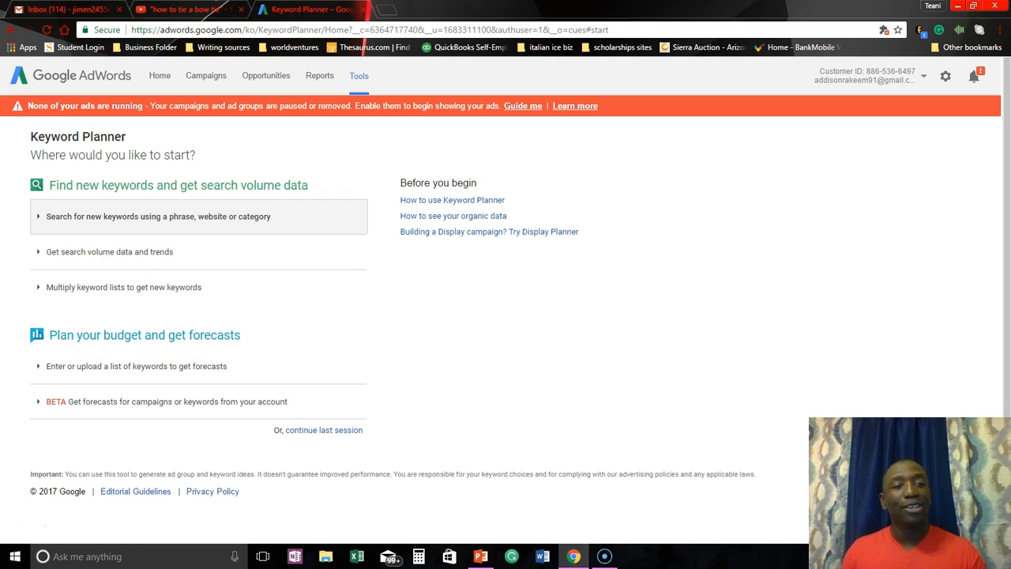
{"action": "left_click", "coordinate": [158, 215]}
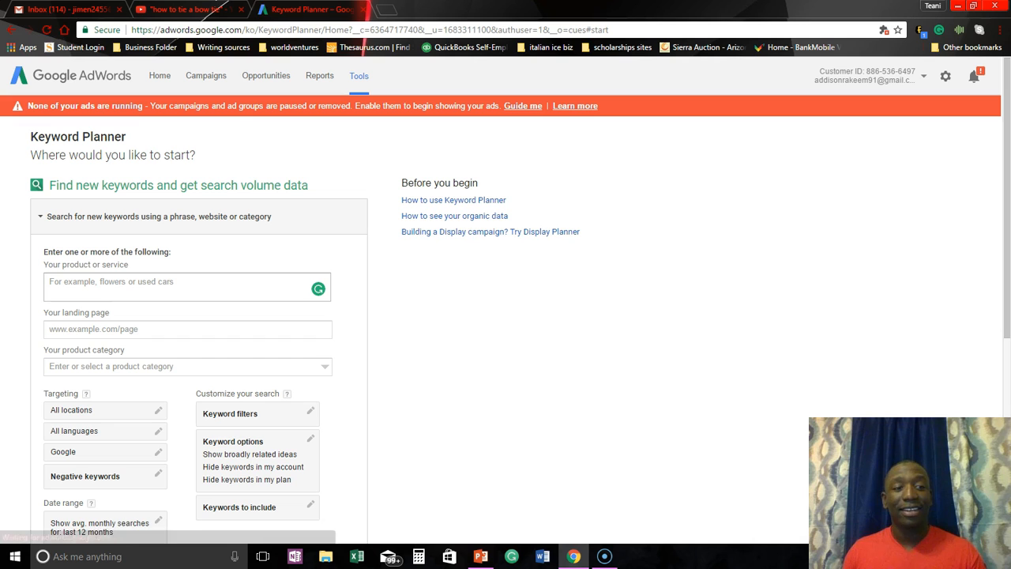
Step: Get keyword ideas for 'how to create an app', showing only closely related ideas
{"action": "left_click", "coordinate": [187, 286]}
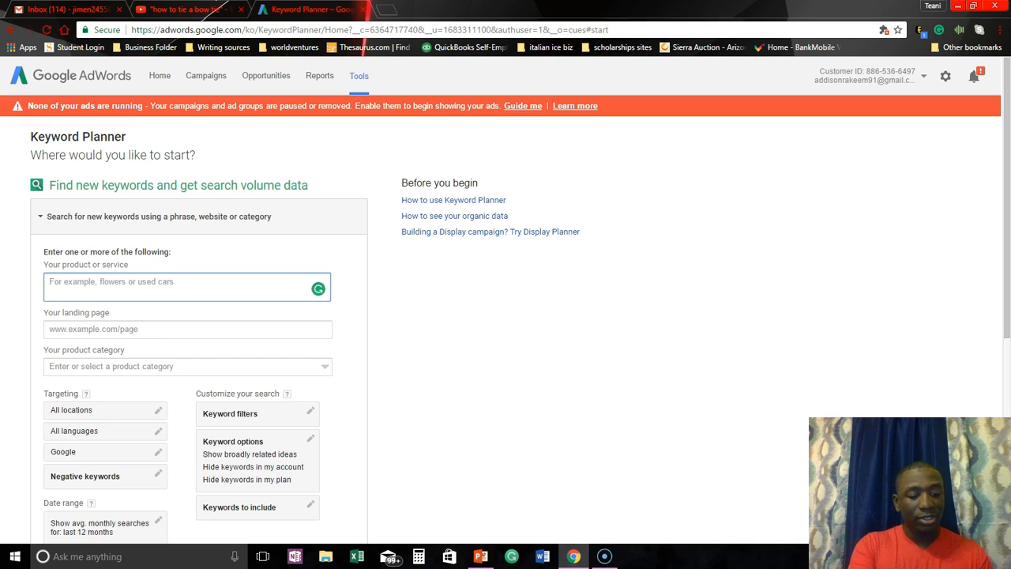
{"action": "type", "text": "how to create an app"}
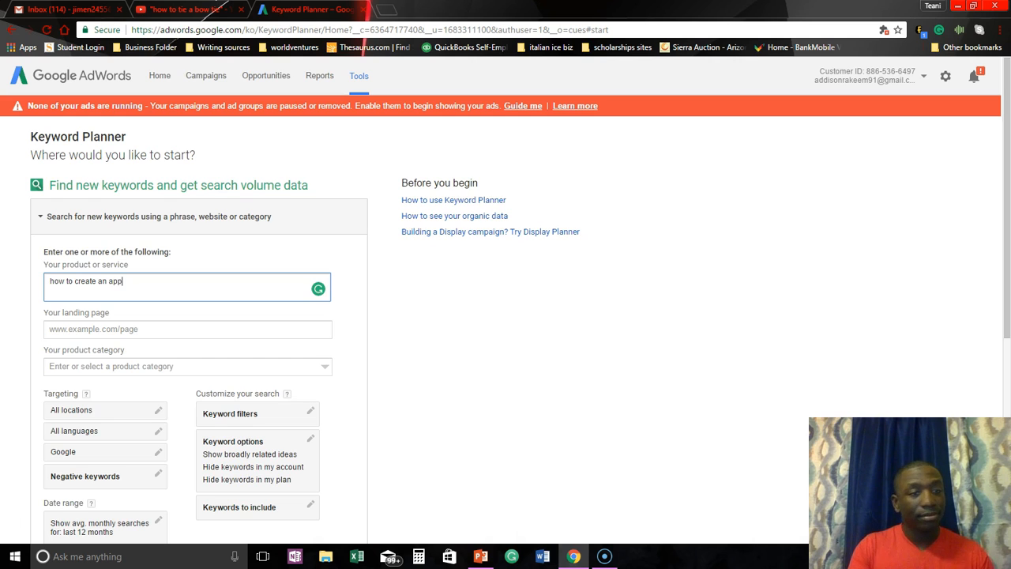
{"action": "scroll", "scroll_direction": "down", "scroll_amount": 3}
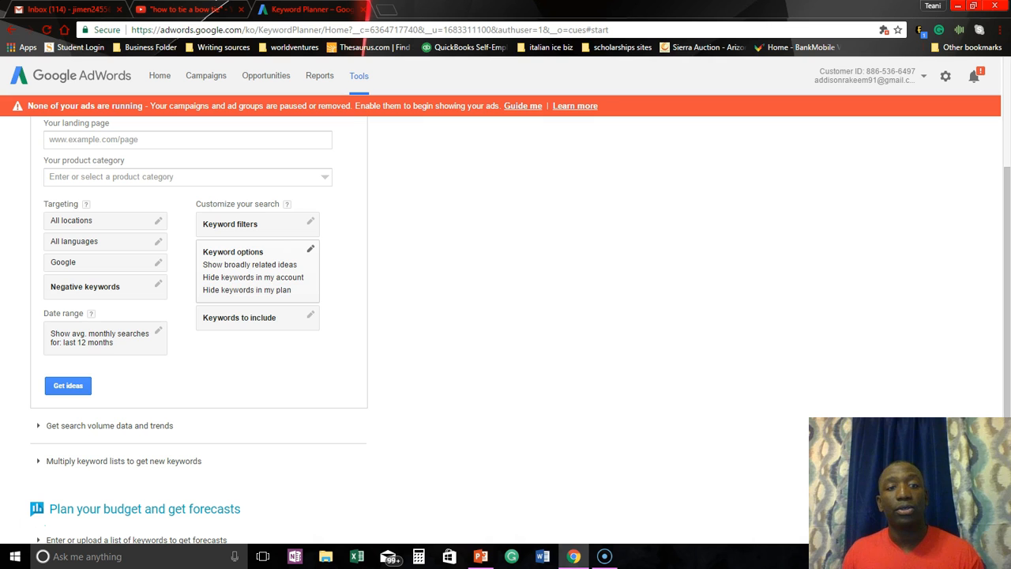
{"action": "left_click", "coordinate": [310, 248]}
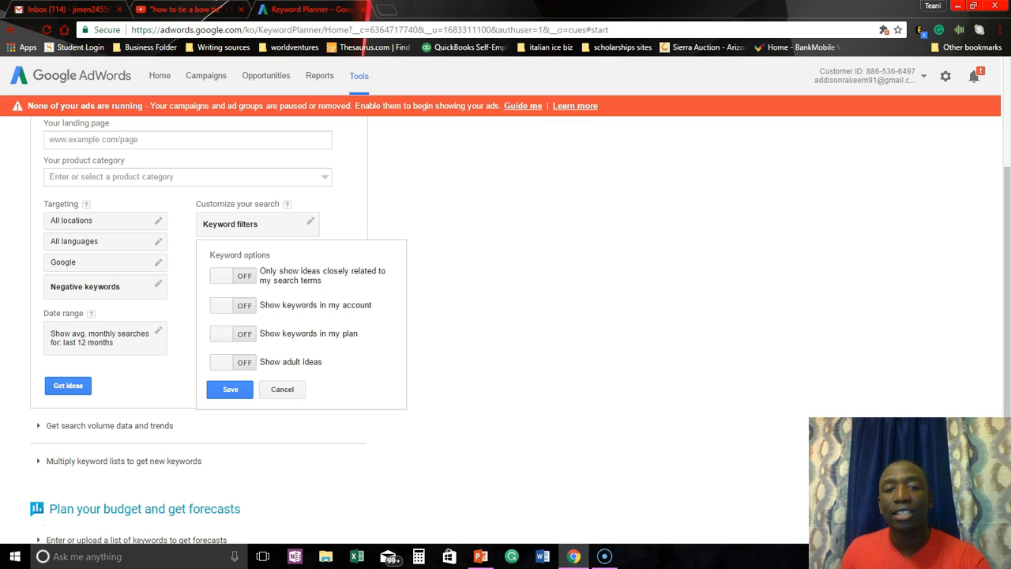
{"action": "left_click", "coordinate": [232, 275]}
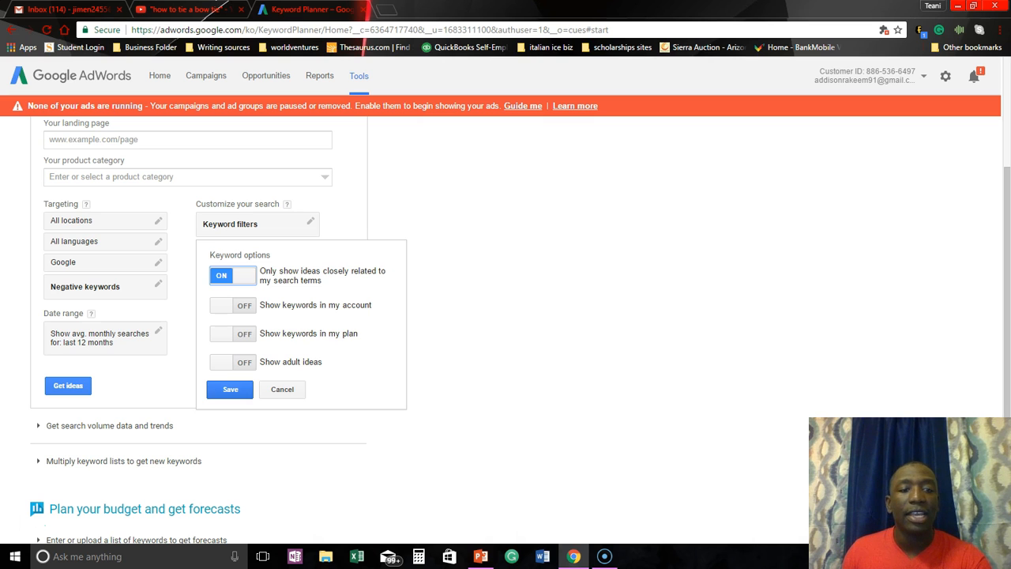
{"action": "left_click", "coordinate": [230, 388]}
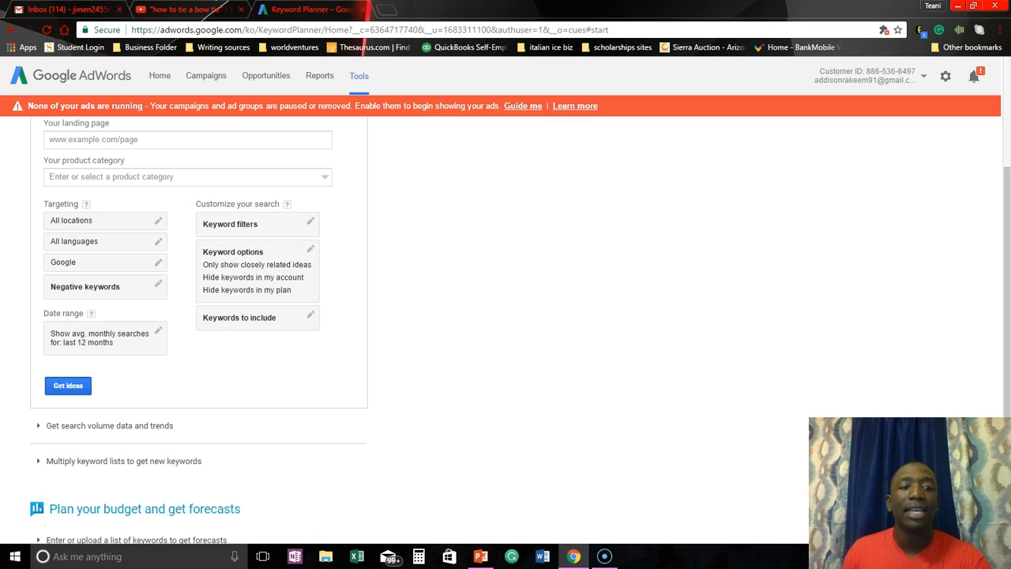
{"action": "left_click", "coordinate": [68, 385]}
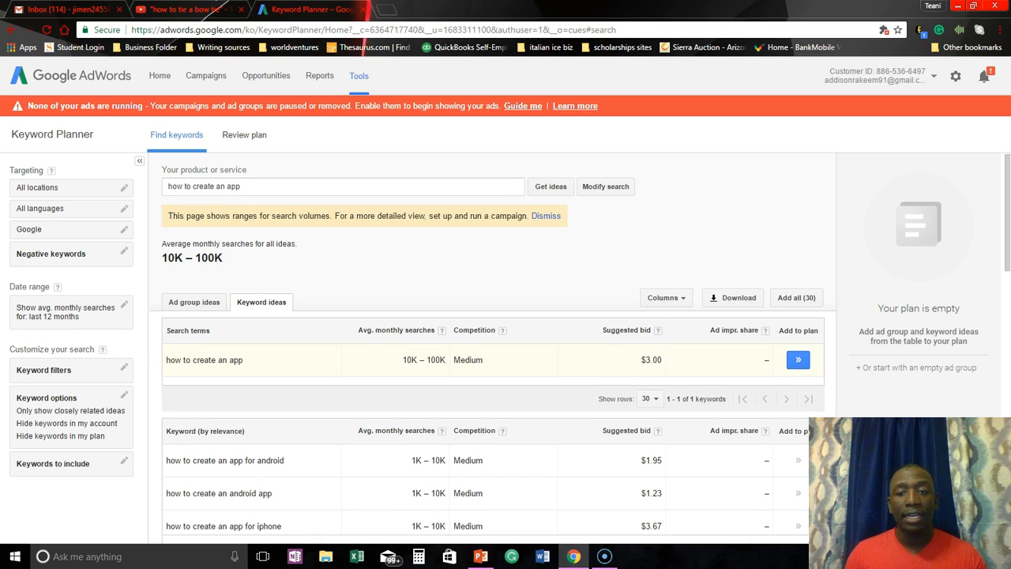
Step: Scroll through the related keyword ideas and their average monthly searches
{"action": "scroll", "scroll_direction": "down", "scroll_amount": 3}
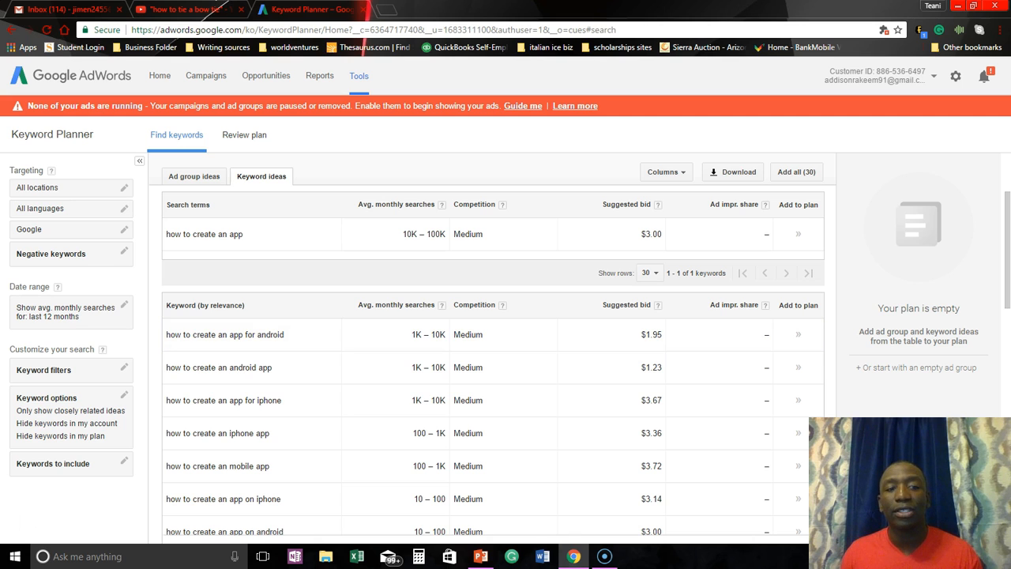
{"action": "mouse_move", "coordinate": [224, 334]}
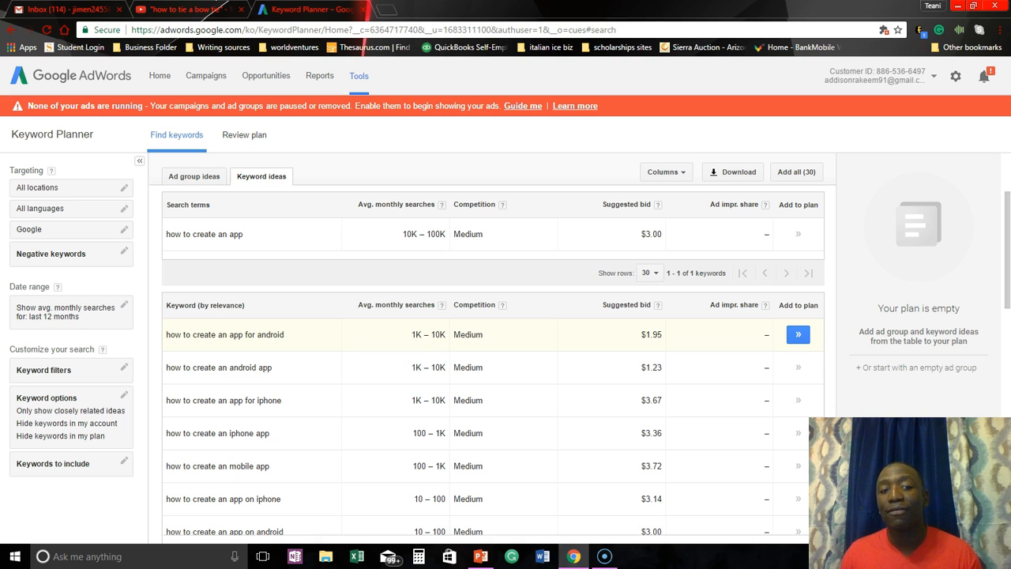
{"action": "mouse_move", "coordinate": [316, 400]}
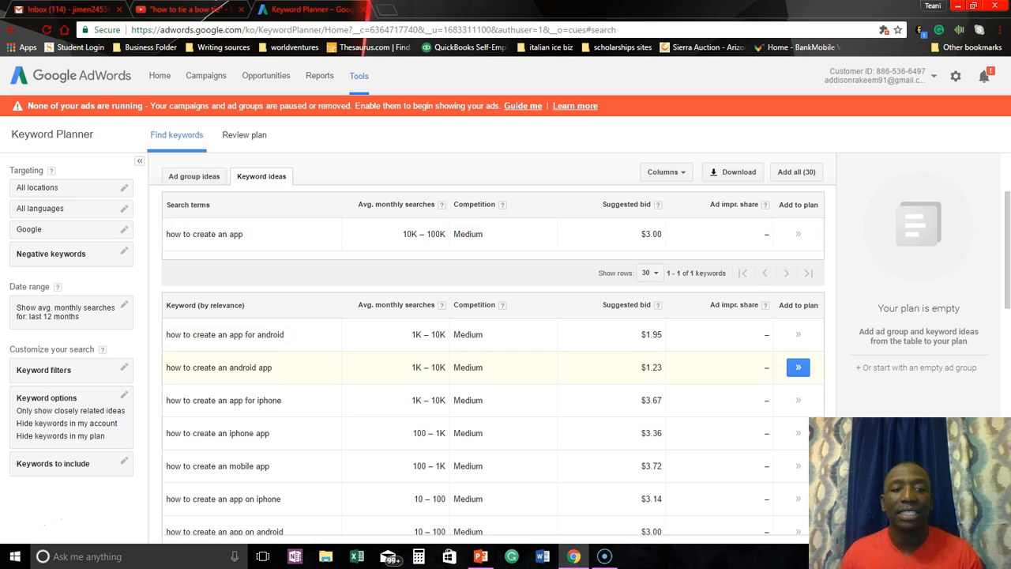
{"action": "mouse_move", "coordinate": [237, 334]}
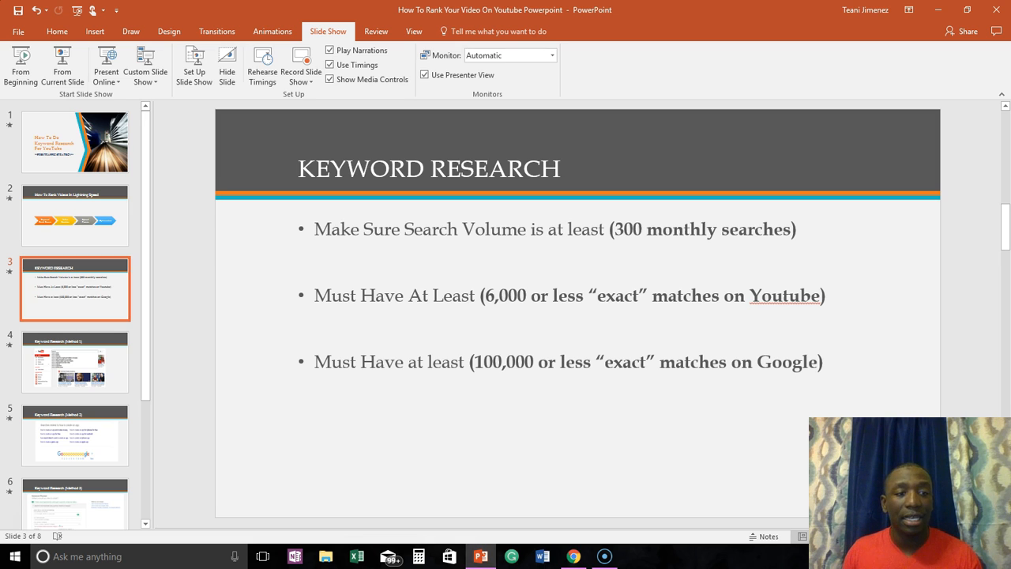
Step: Show slide 5, Keyword Research (Method 2), with Google's related app-creation searches
{"action": "left_click", "coordinate": [75, 362]}
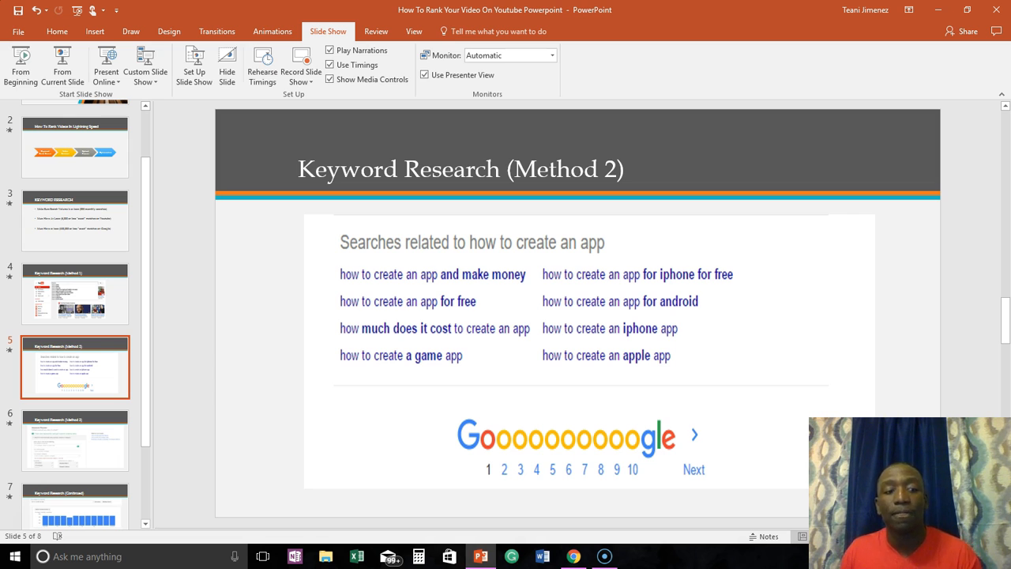
Step: View slide 7, Keyword Research (Continued), then the closing 'Is This Making Sense?' slide
{"action": "left_click", "coordinate": [75, 440]}
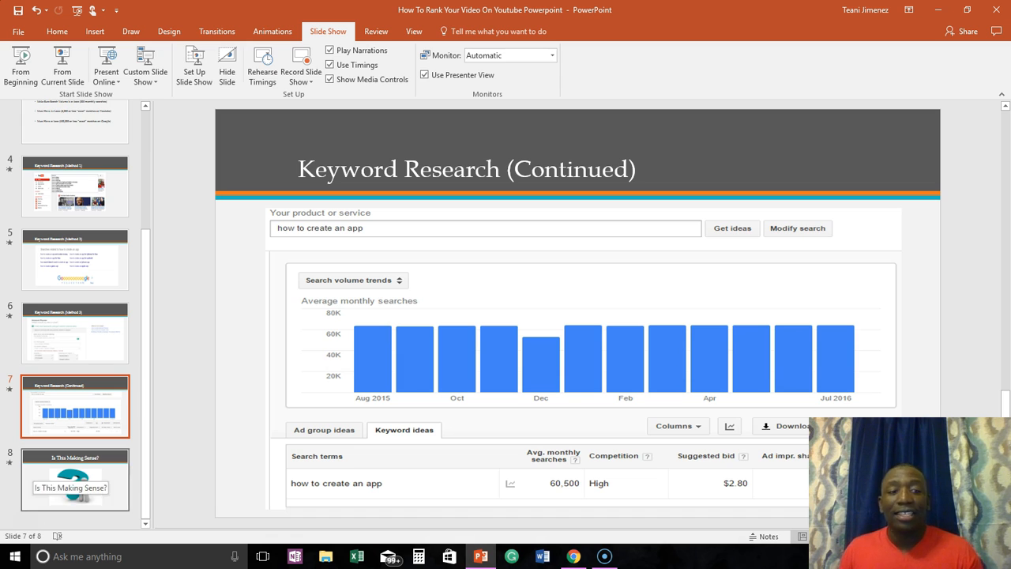
{"action": "left_click", "coordinate": [75, 479]}
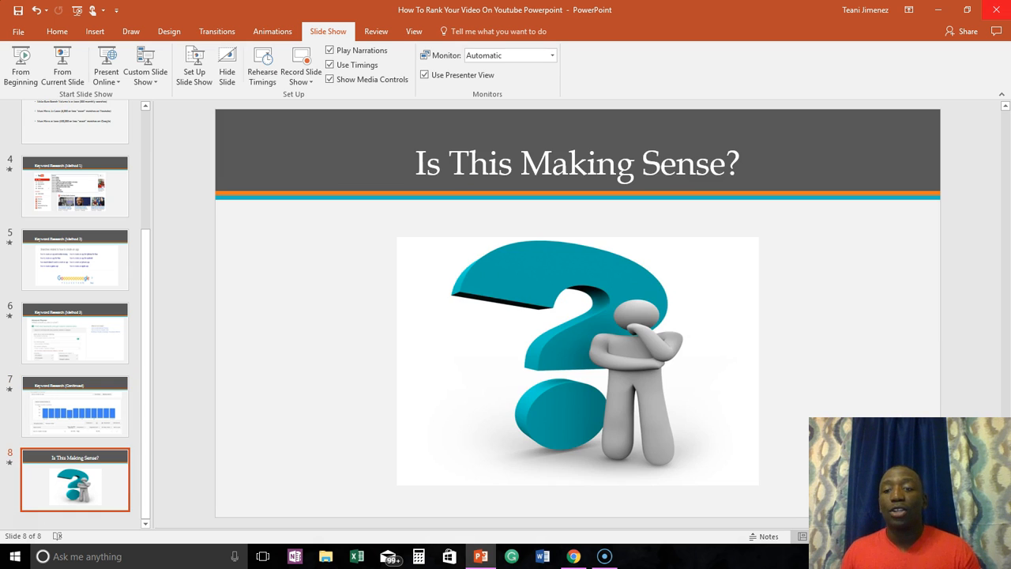